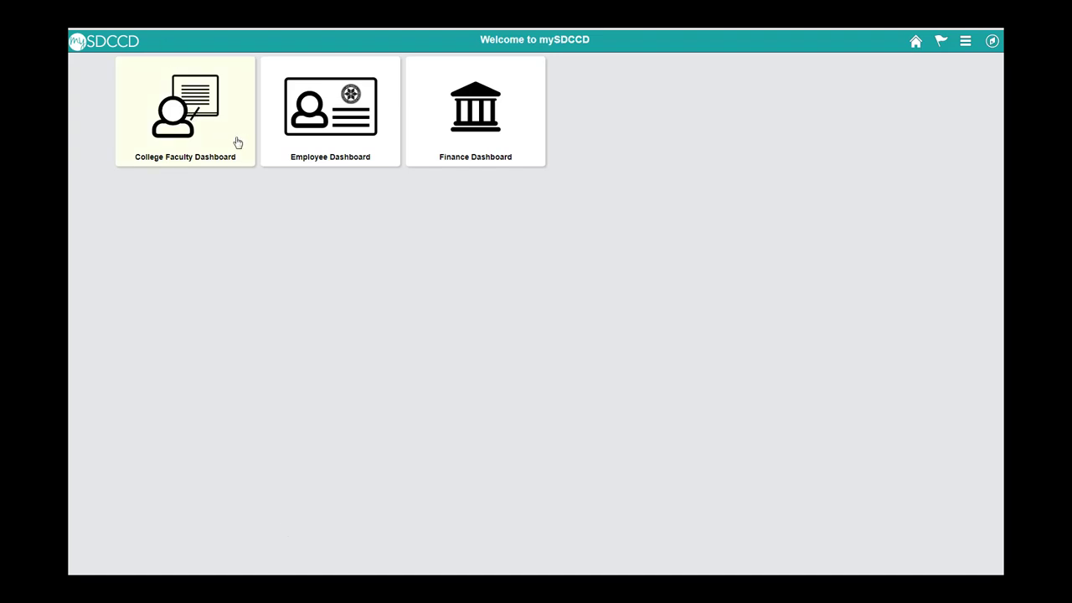
mouse_move(225, 147)
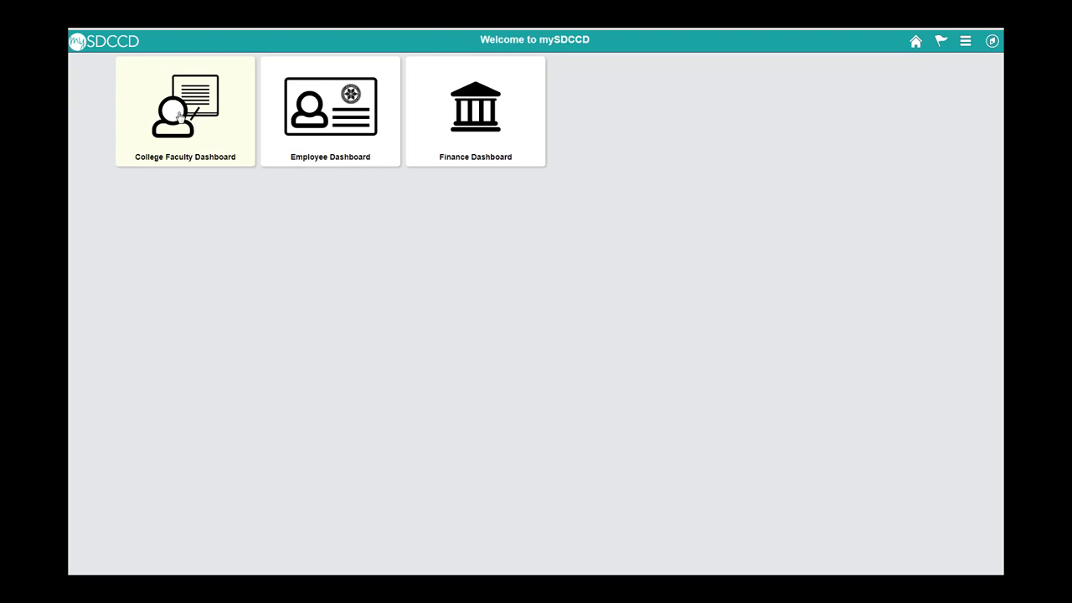
- Reach the Faculty Assignments panel showing a 17-hour flex obligation and 1.275 FTEF
left_click(185, 109)
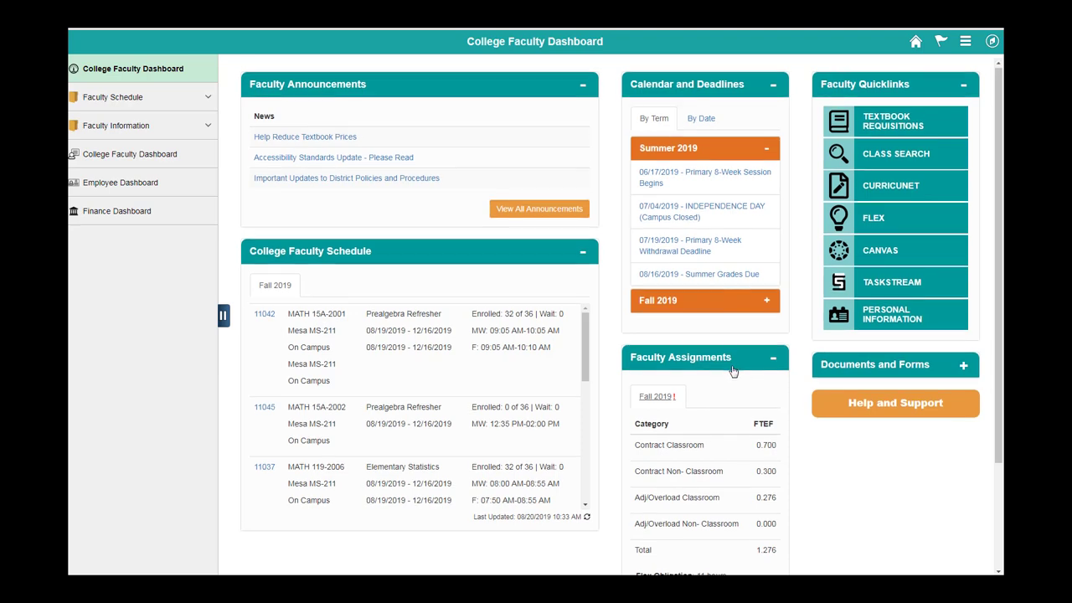
scroll("down", 3)
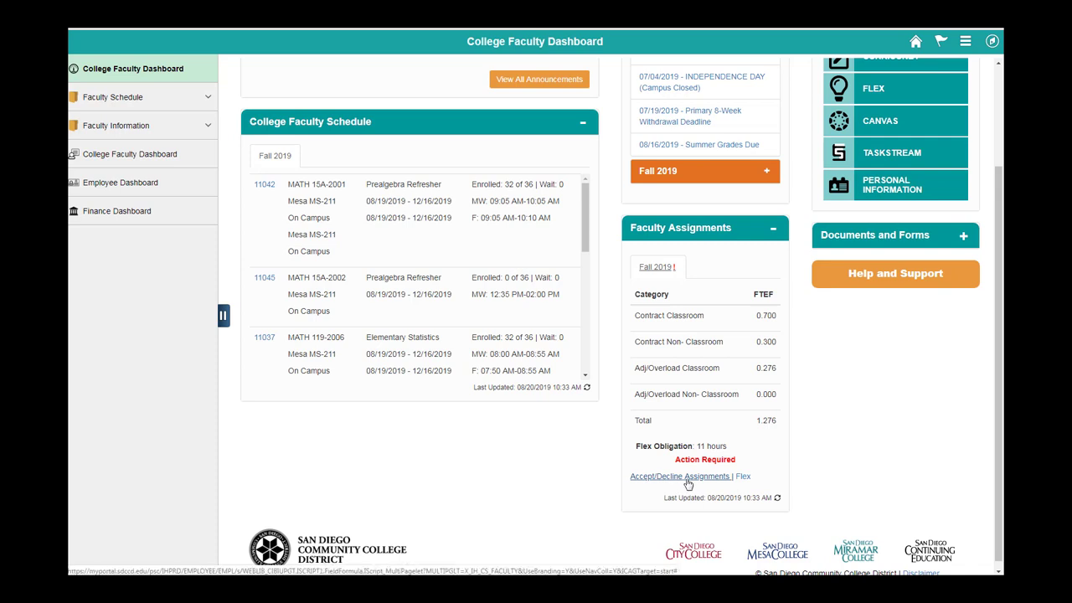
- Mark the first Elementary Statistics assignment as Accept on the acceptance page and save
left_click(679, 476)
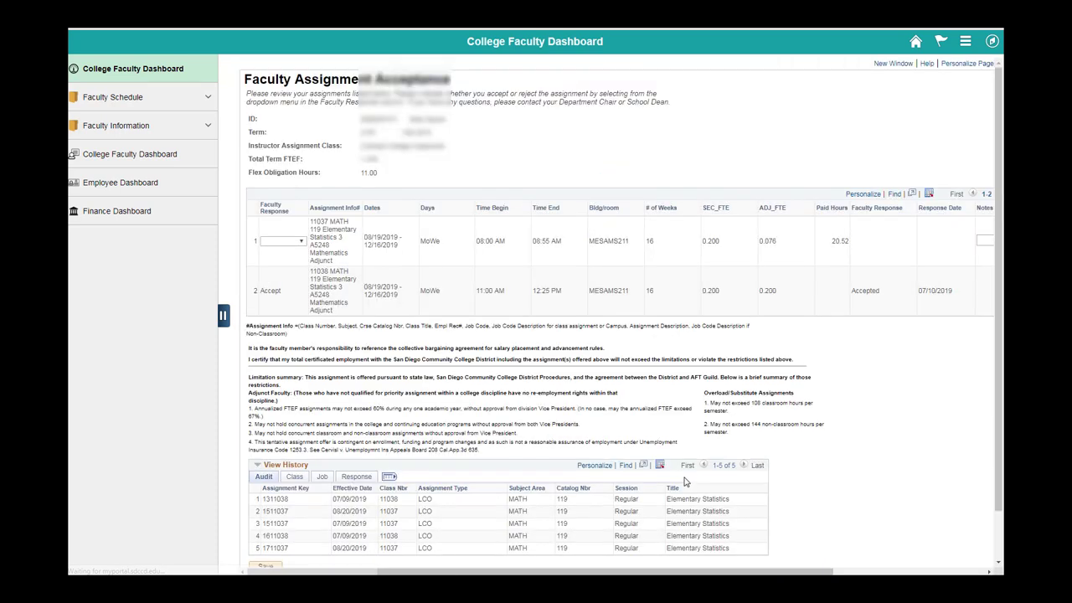
left_click(300, 242)
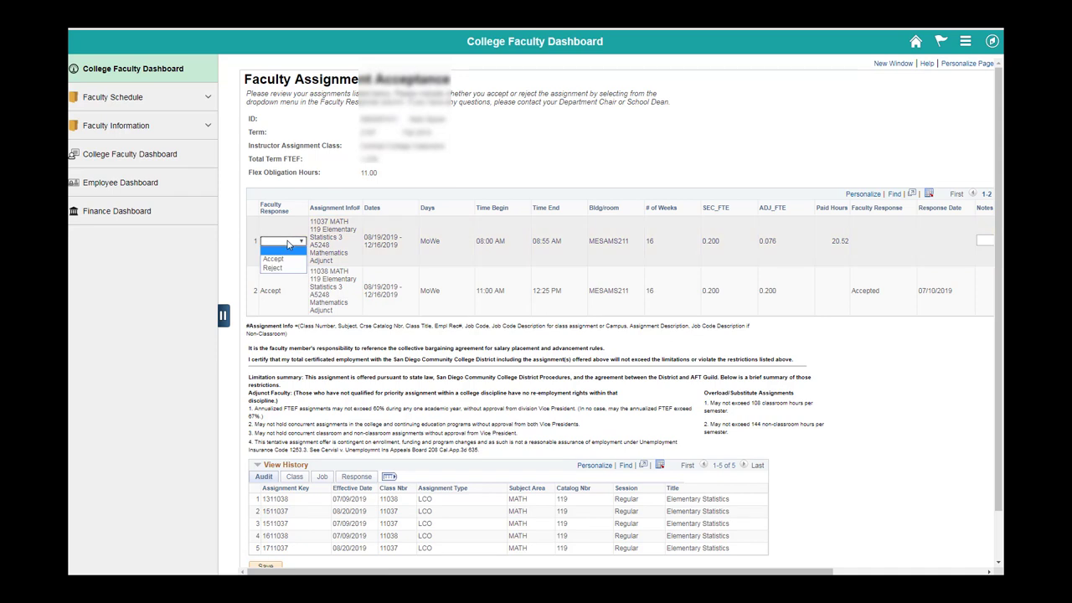
left_click(273, 258)
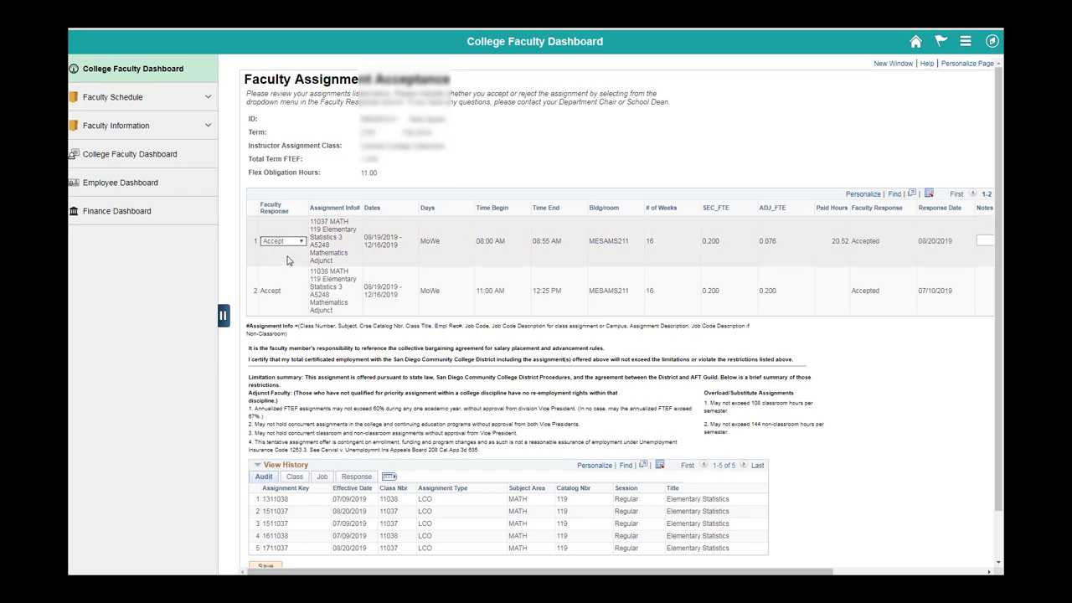
scroll("down", 3)
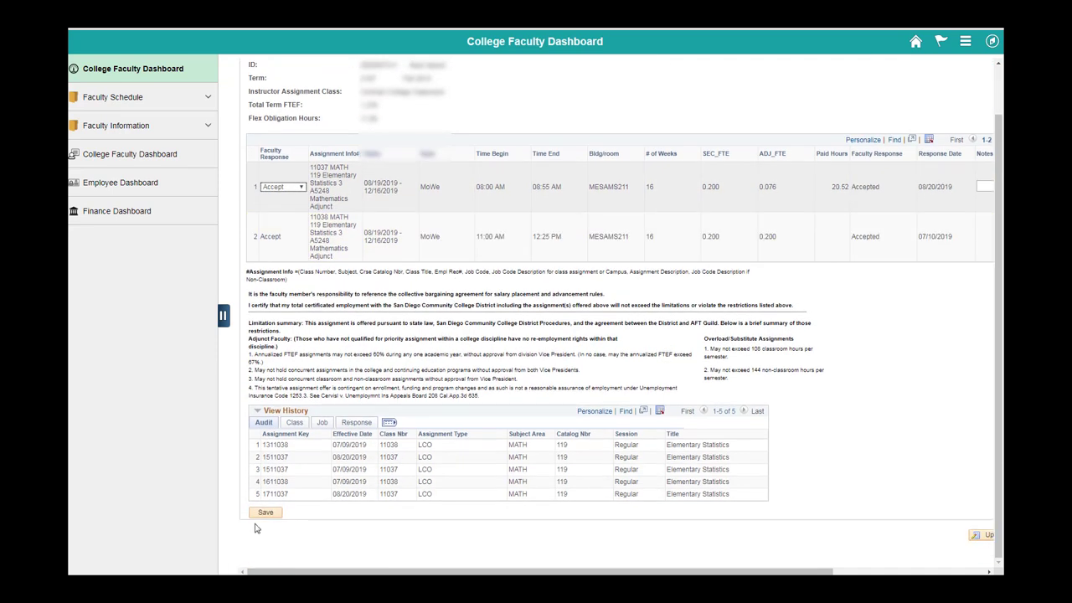
left_click(264, 513)
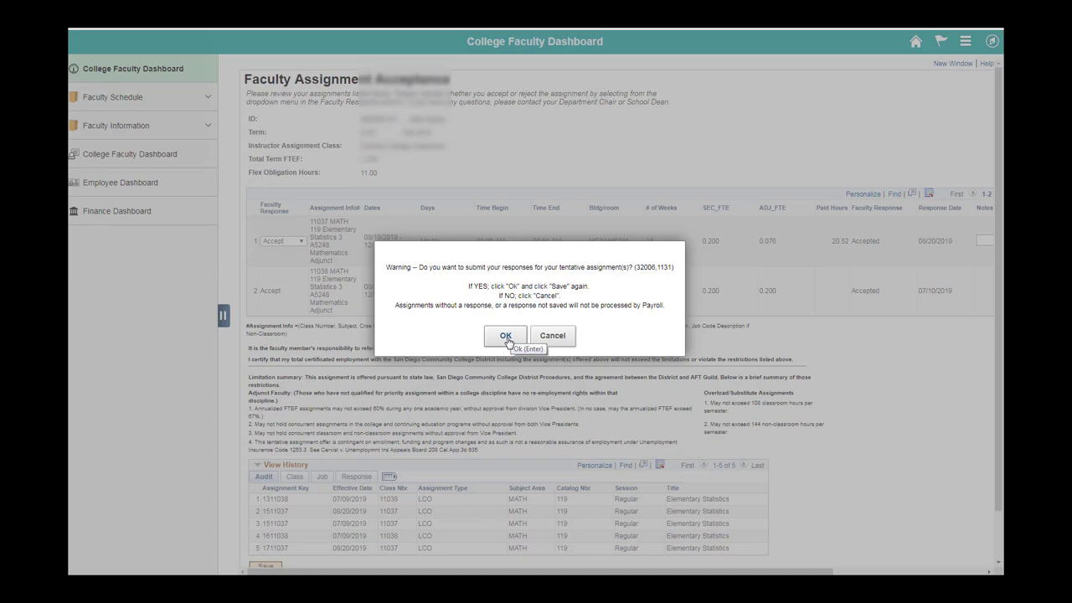
- Confirm the warning so the assignment response is recorded as Accepted
left_click(506, 335)
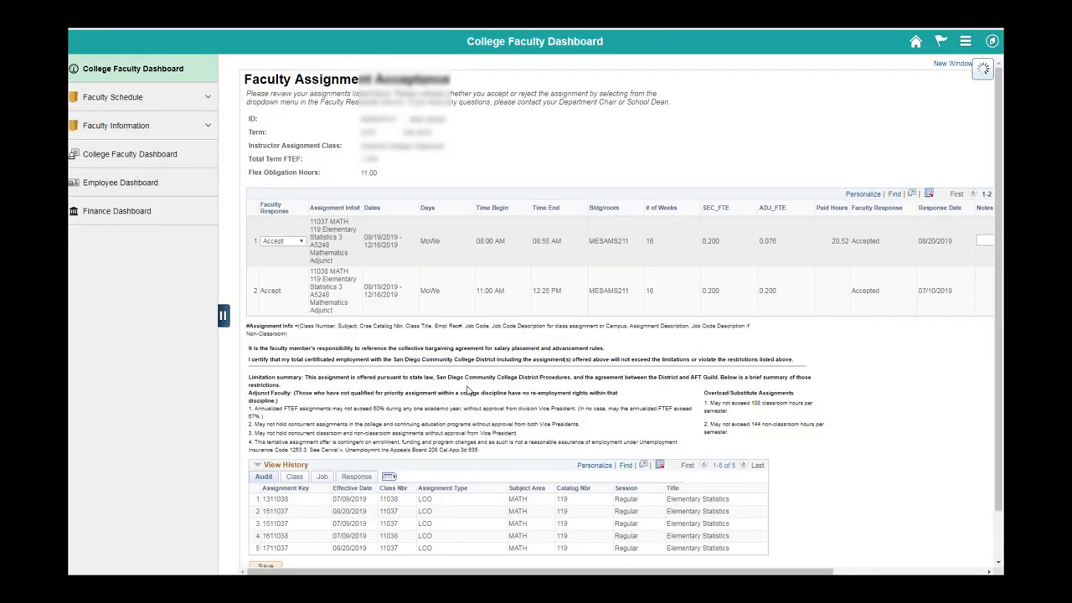
scroll("down", 3)
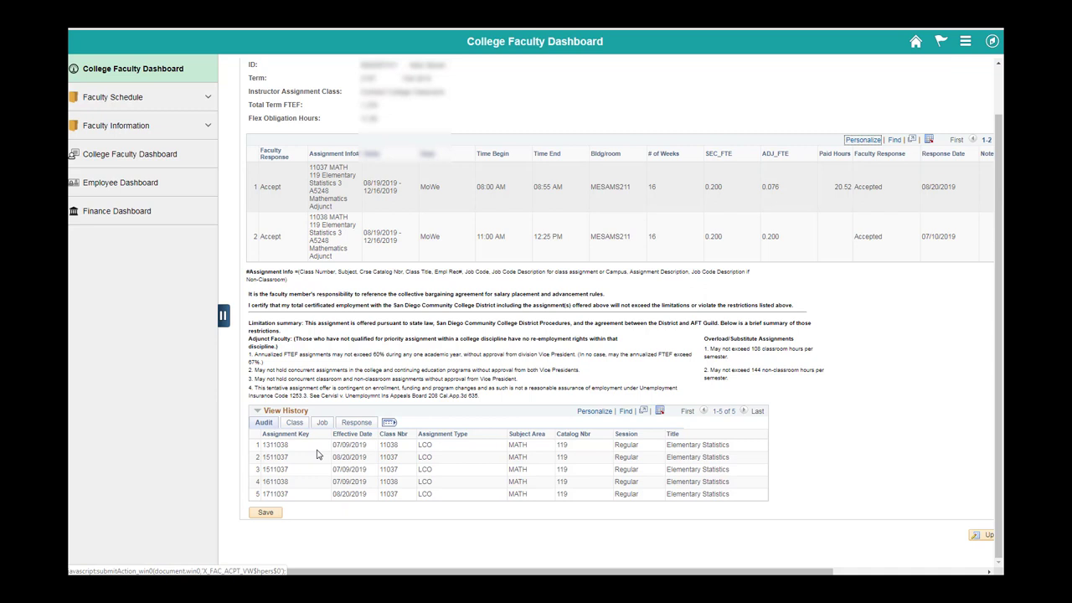
mouse_move(961, 204)
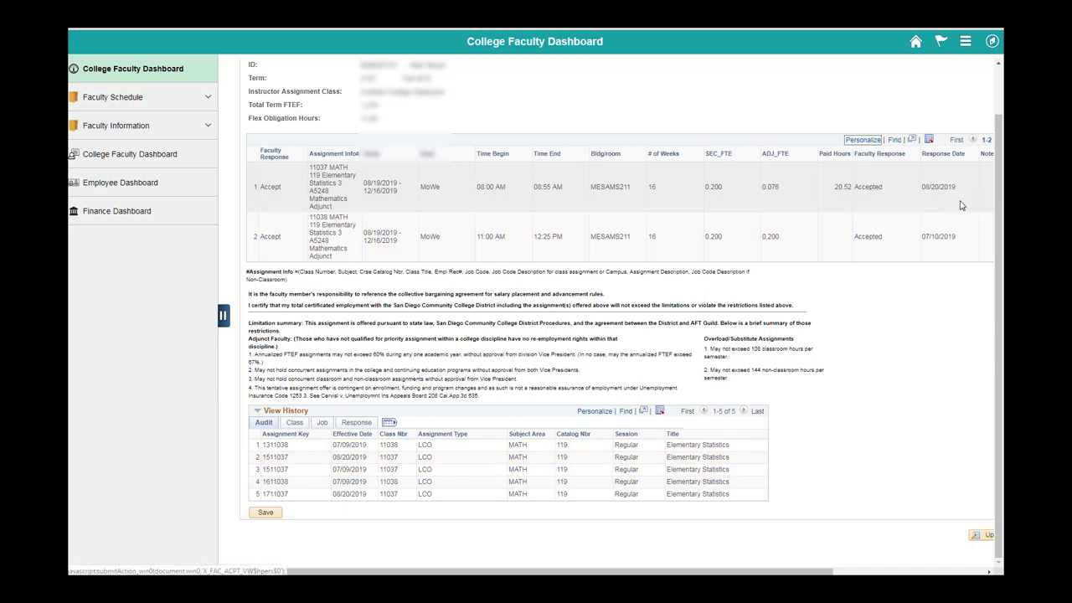
mouse_move(793, 189)
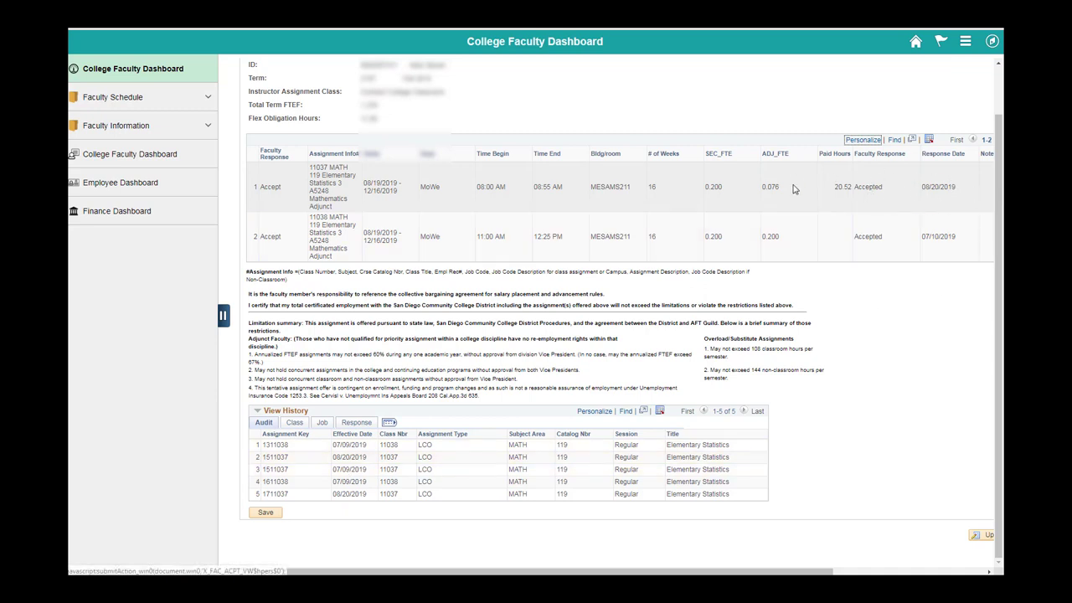
mouse_move(811, 194)
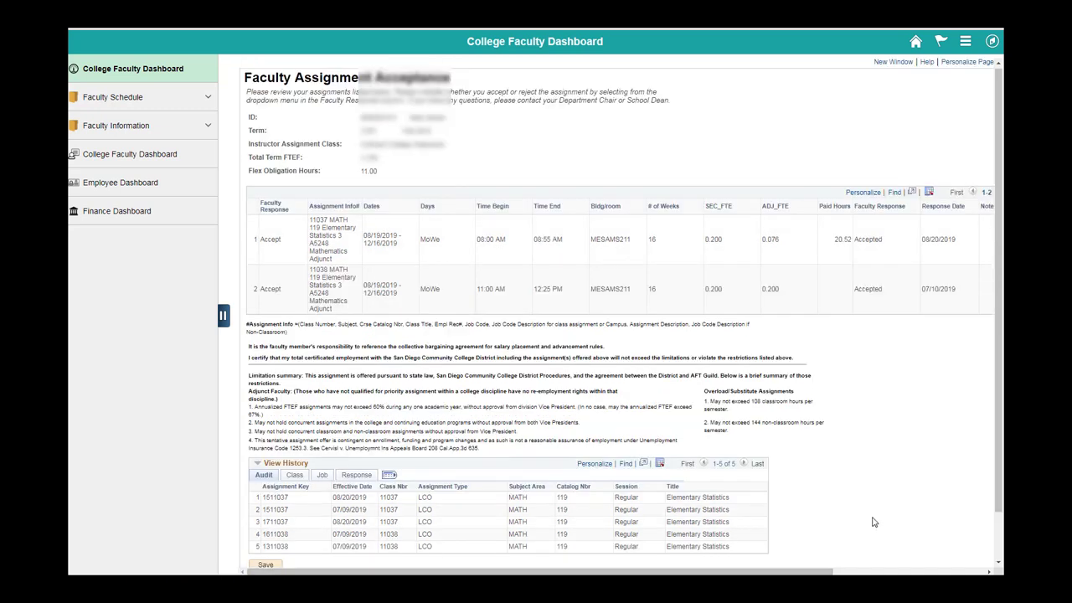
left_click(869, 240)
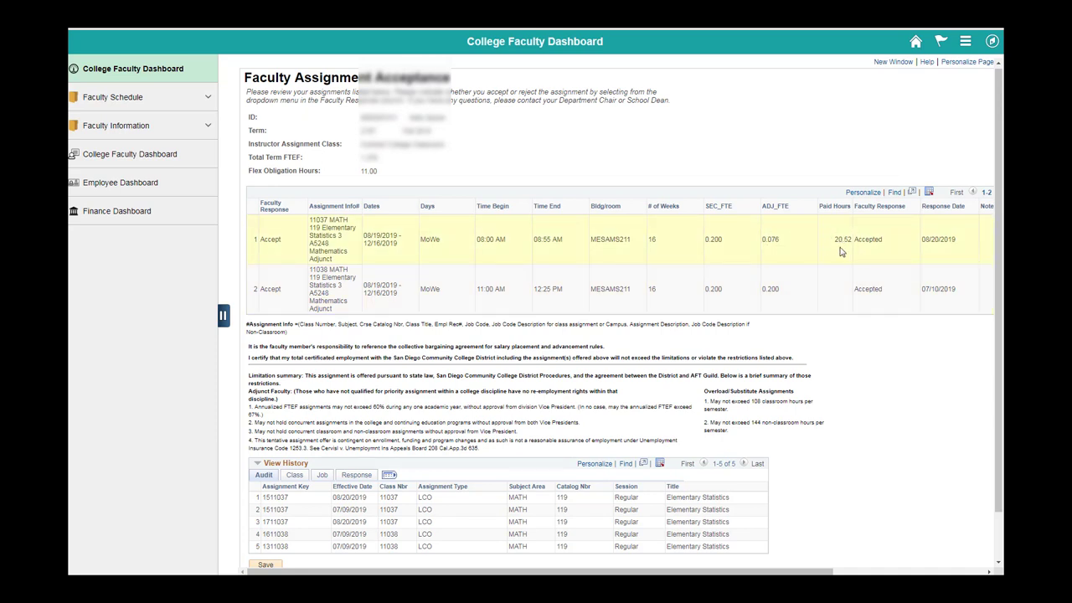
double_click(841, 238)
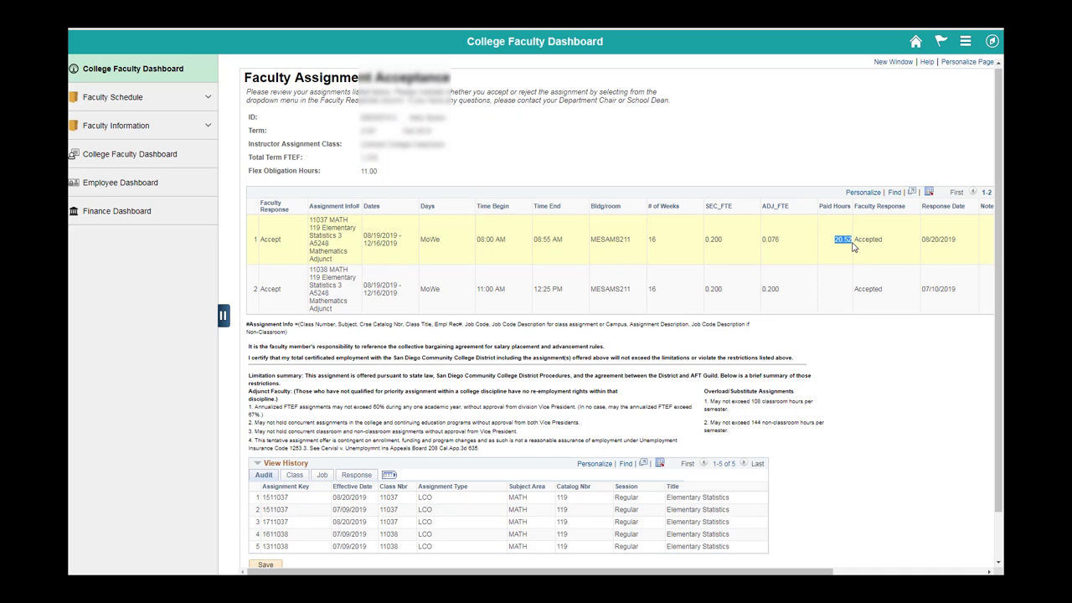